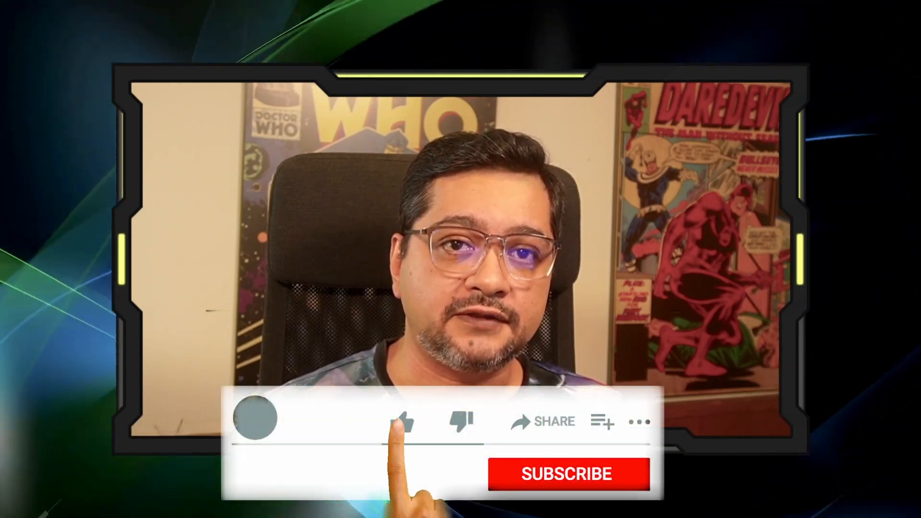
Switch to the Vend Email tab showing the Forwarders dashboard with two forwarders
{"action": "left_click", "coordinate": [403, 421]}
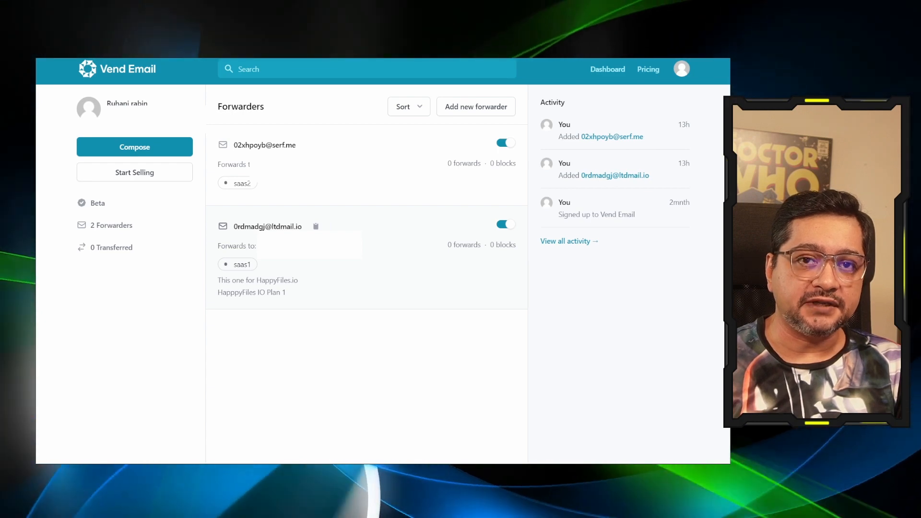
Begin a new forwarder with a generated serf.me alias, then reveal its advanced settings
{"action": "left_click", "coordinate": [476, 107]}
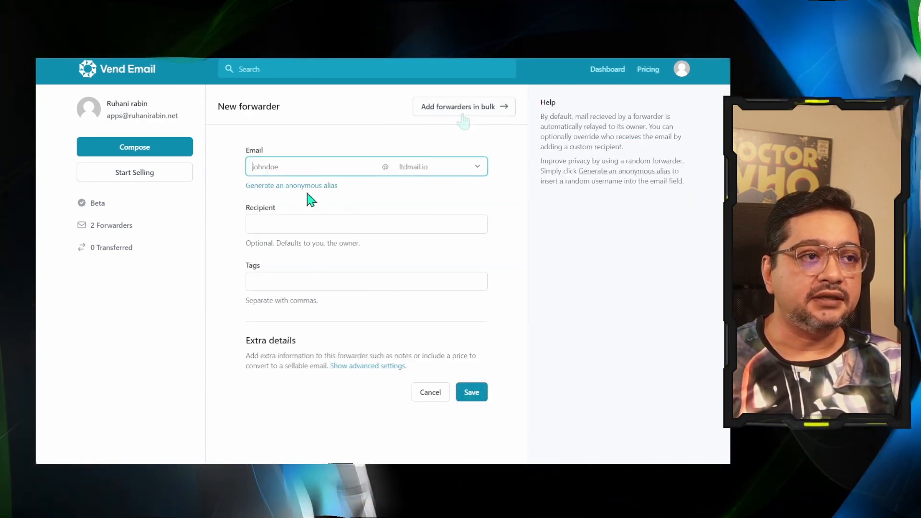
{"action": "left_click", "coordinate": [292, 185]}
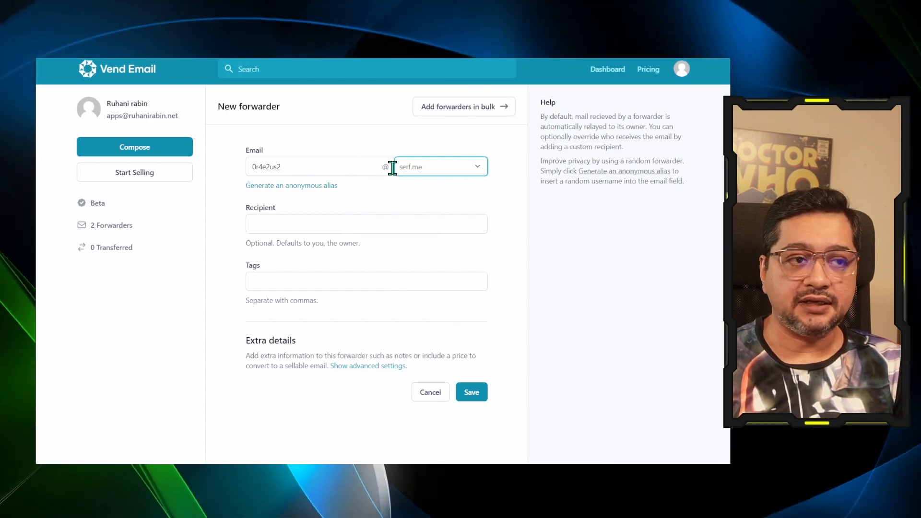
{"action": "left_click", "coordinate": [366, 223]}
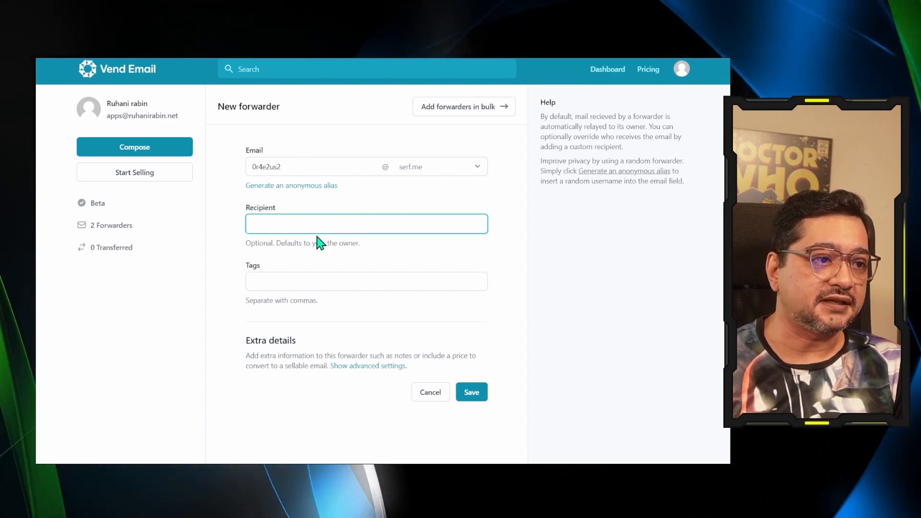
{"action": "left_click", "coordinate": [367, 280]}
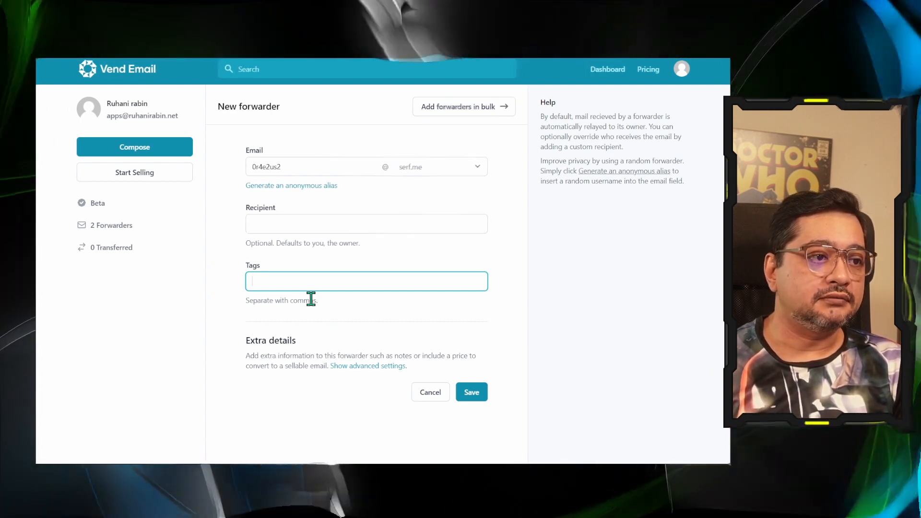
{"action": "left_click", "coordinate": [367, 366]}
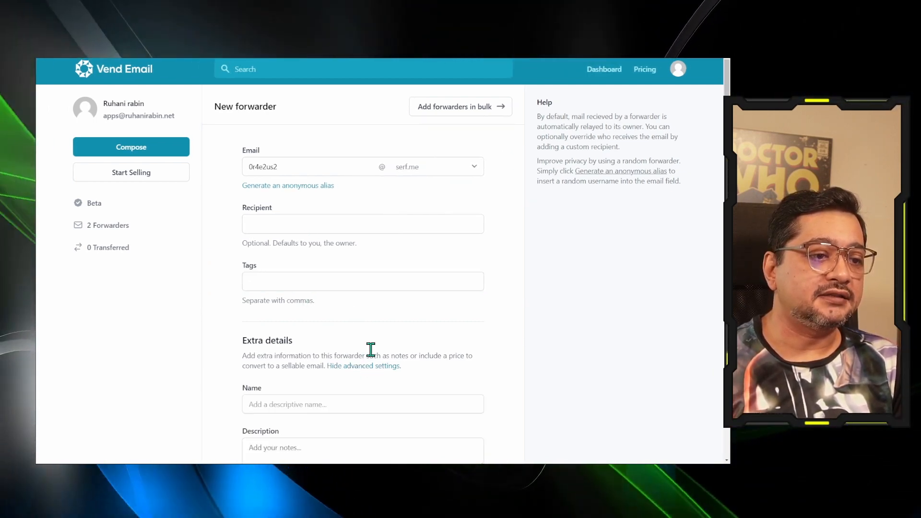
Look over the form's Name, Supporting details and Price fields, then cancel the forwarder
{"action": "scroll", "scroll_direction": "down", "scroll_amount": 3}
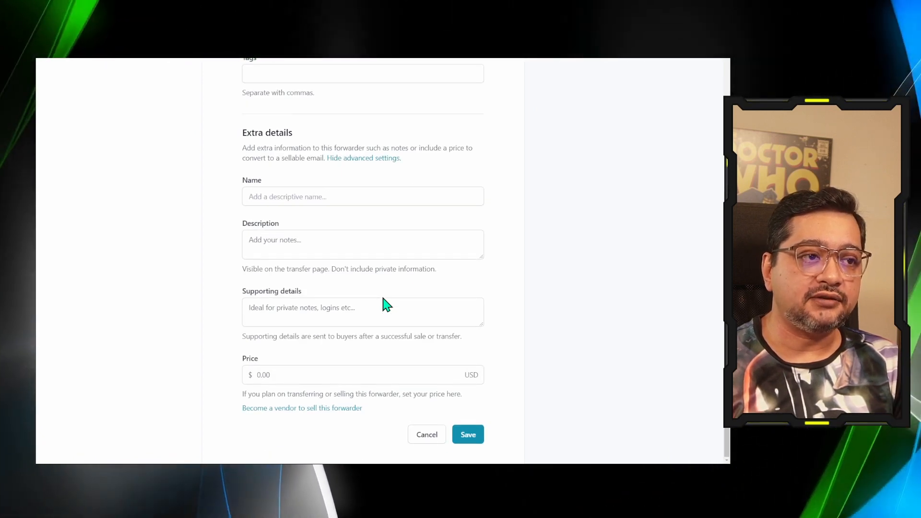
{"action": "left_click", "coordinate": [363, 197]}
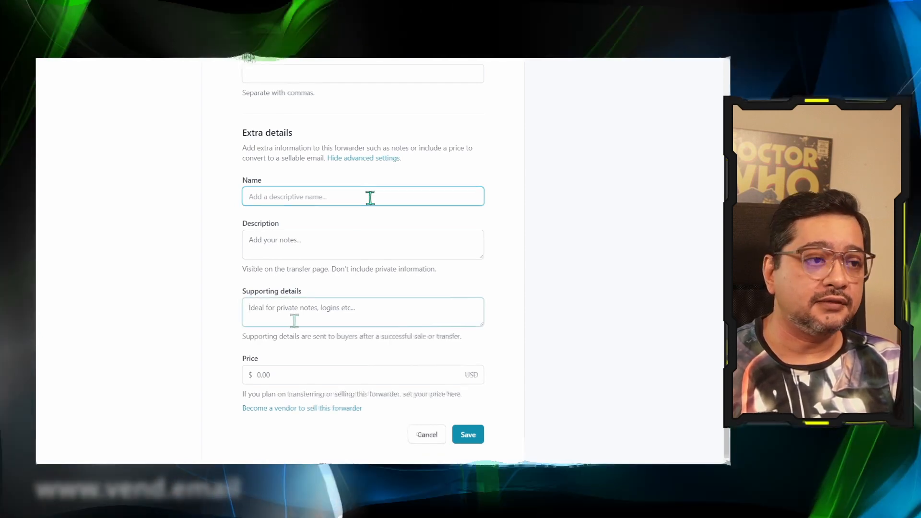
{"action": "left_click", "coordinate": [363, 312]}
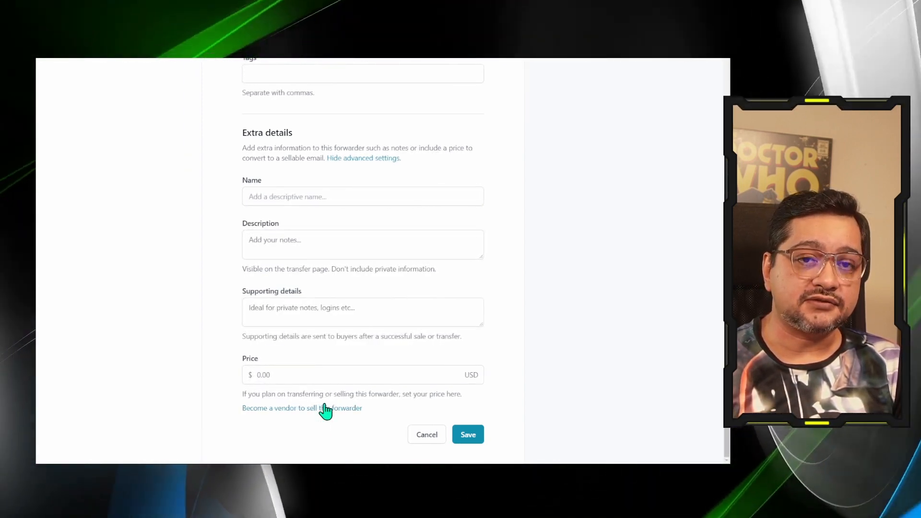
{"action": "mouse_move", "coordinate": [355, 426]}
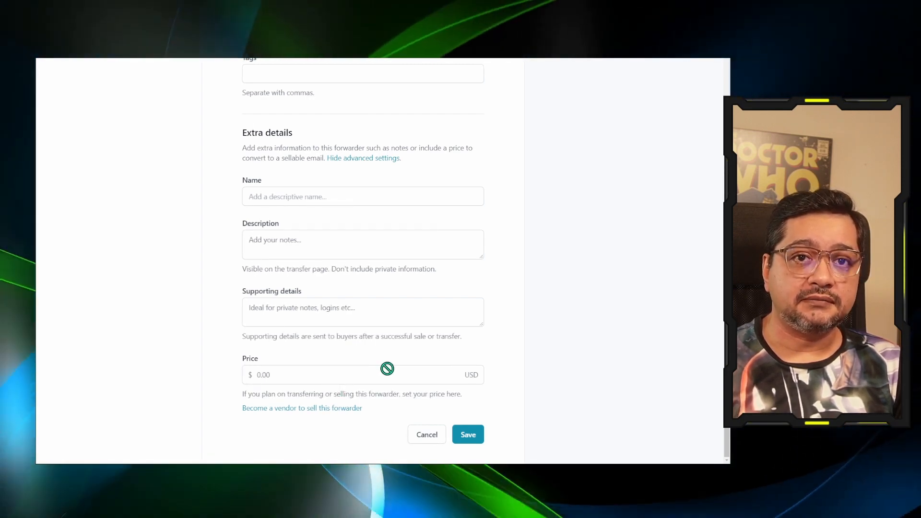
{"action": "left_click", "coordinate": [427, 434]}
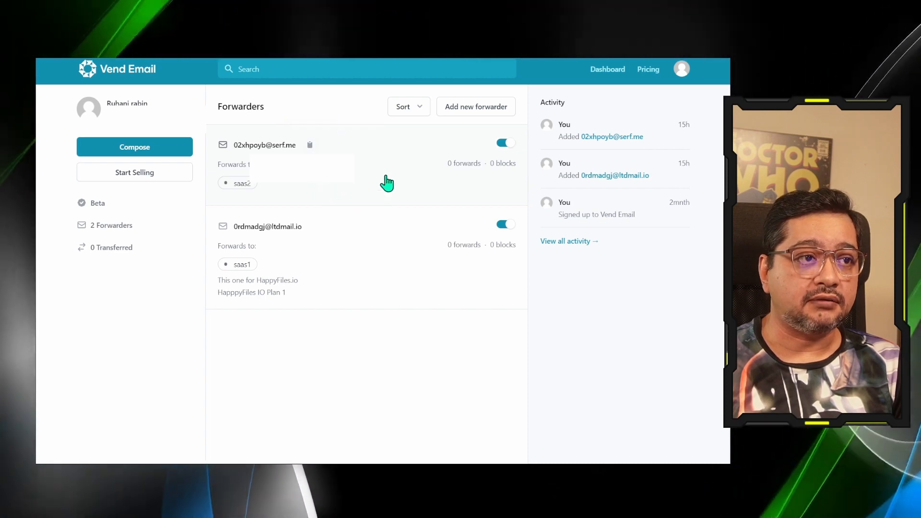
{"action": "mouse_move", "coordinate": [296, 130]}
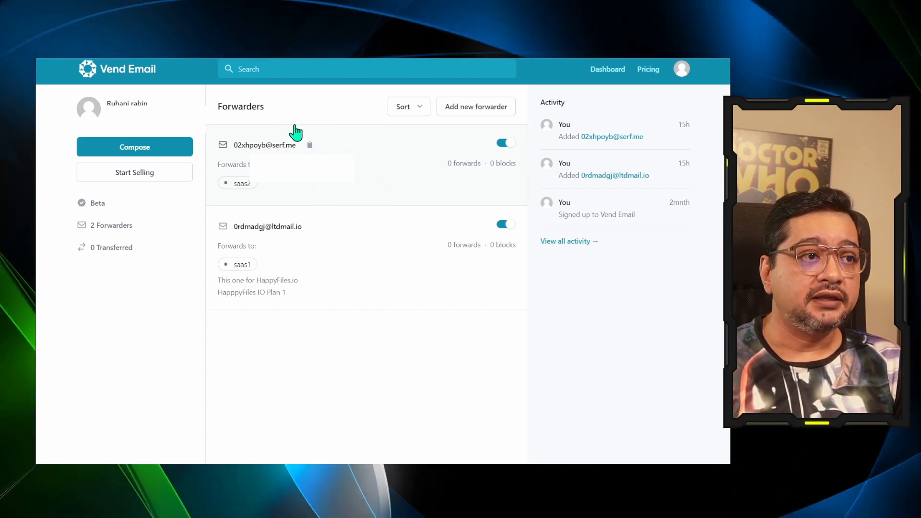
{"action": "mouse_move", "coordinate": [406, 179]}
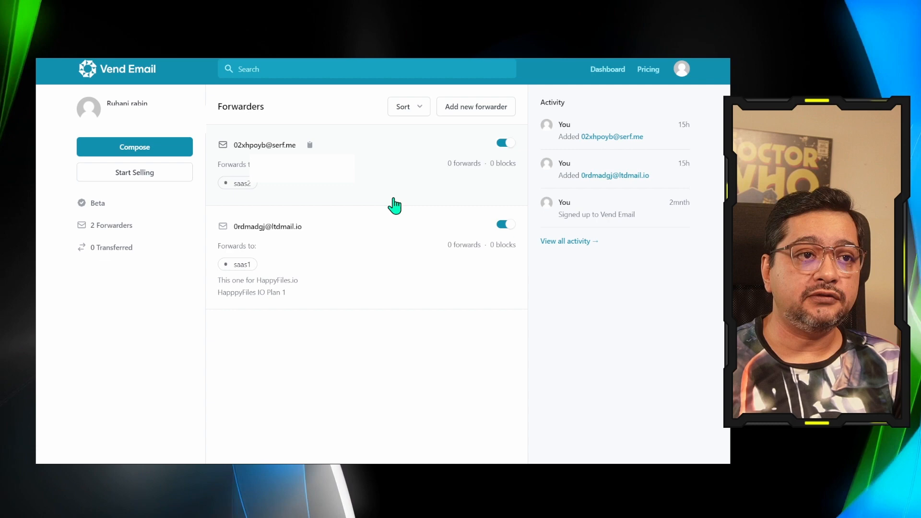
{"action": "mouse_move", "coordinate": [346, 197]}
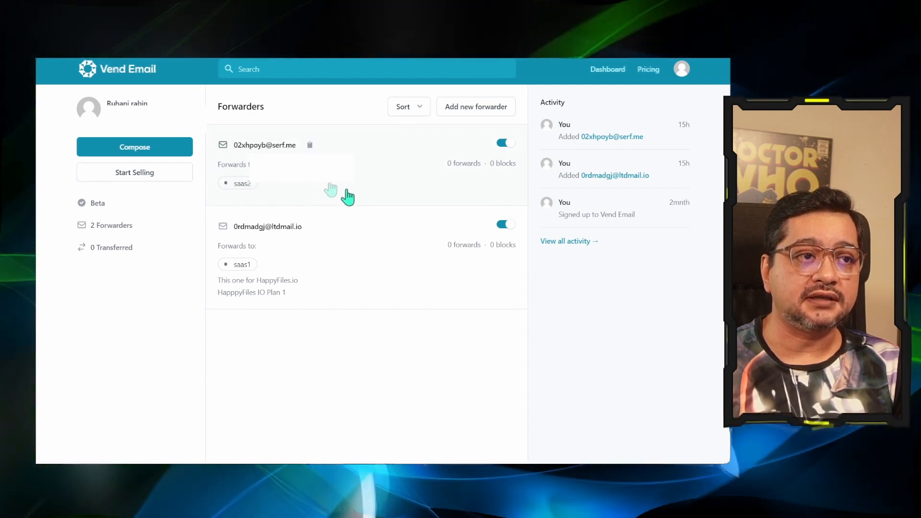
{"action": "mouse_move", "coordinate": [362, 186]}
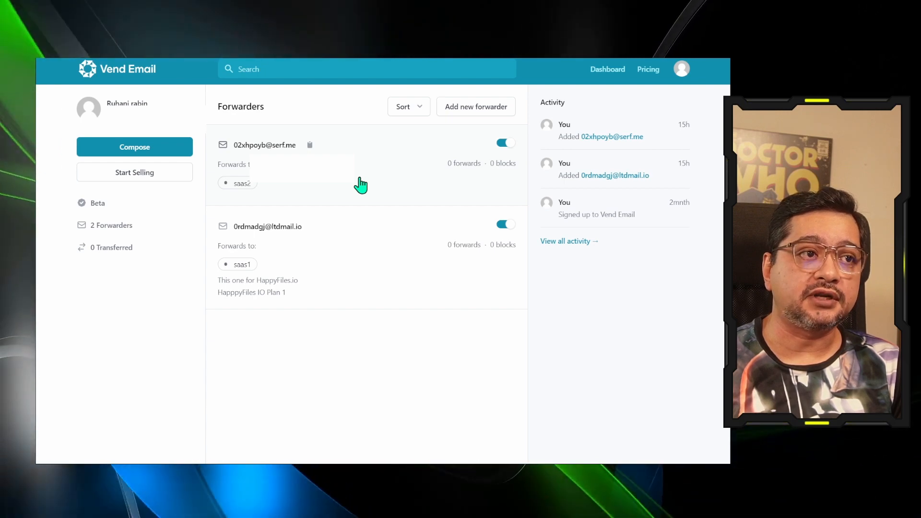
Open the serf.me forwarder's details, toggle its transfer page, and preview the free transfer page
{"action": "left_click", "coordinate": [264, 145]}
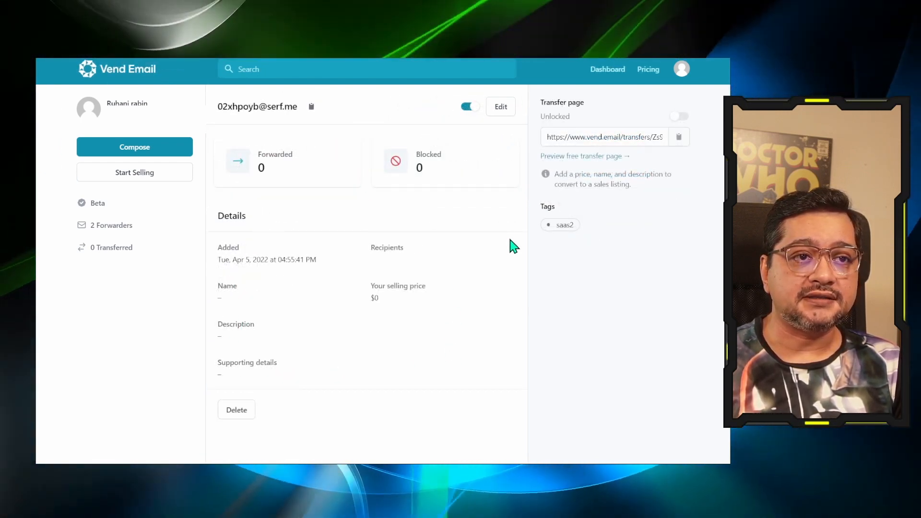
{"action": "left_click", "coordinate": [680, 116]}
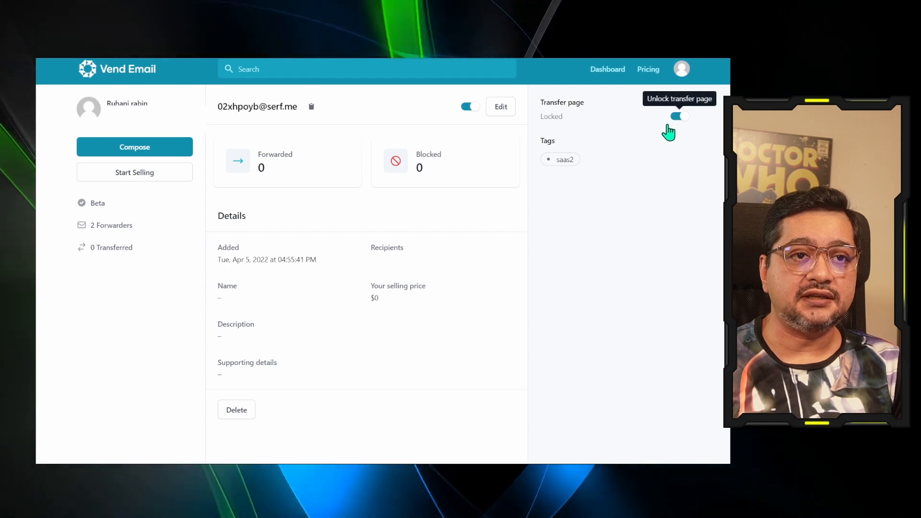
{"action": "mouse_move", "coordinate": [654, 126]}
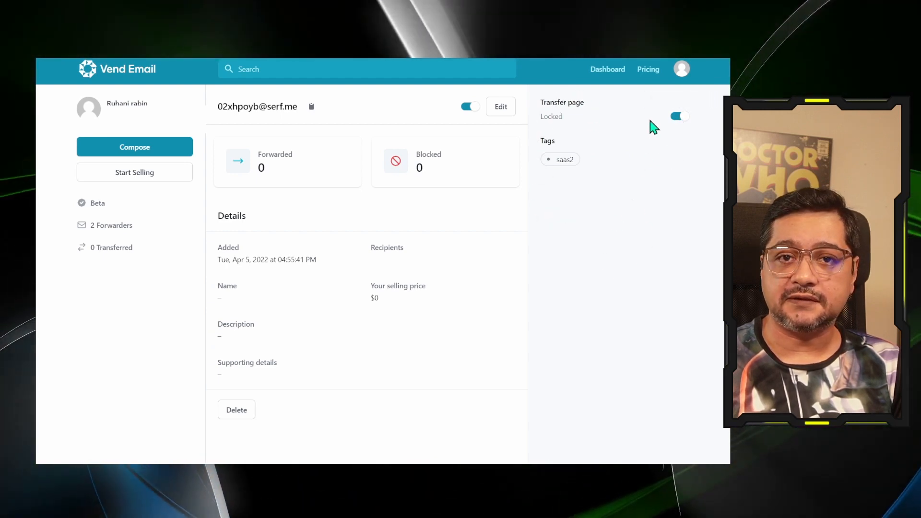
{"action": "left_click", "coordinate": [680, 116]}
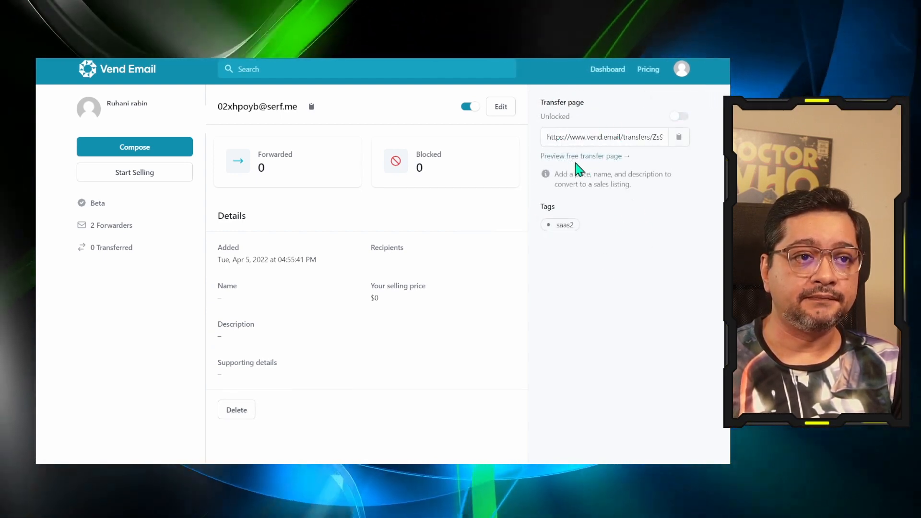
{"action": "left_click", "coordinate": [581, 155]}
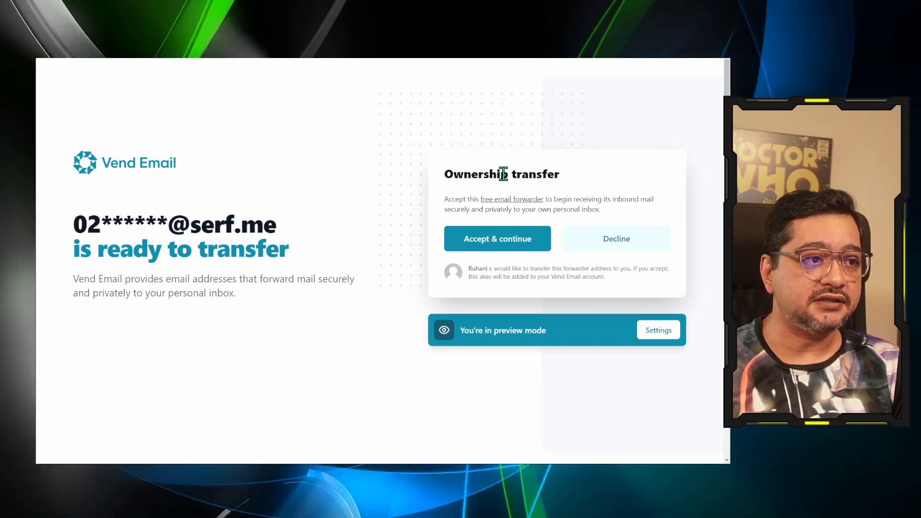
{"action": "mouse_move", "coordinate": [498, 239]}
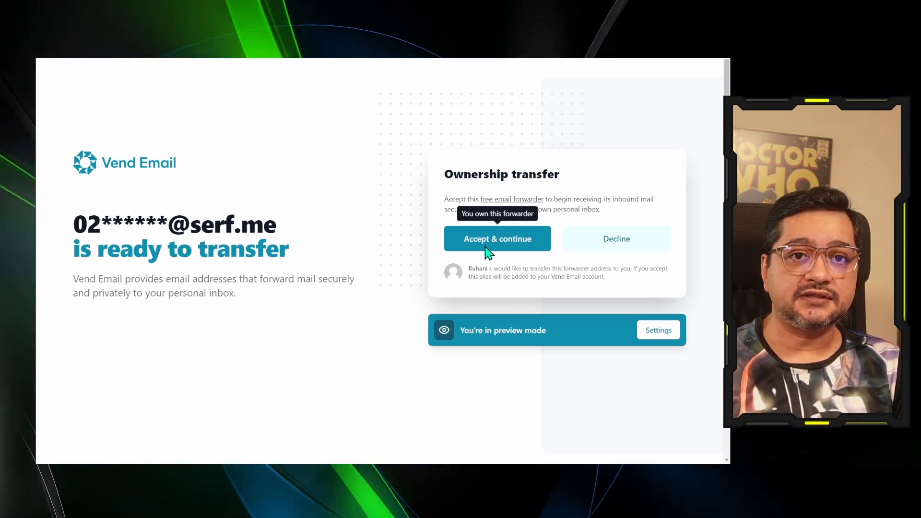
{"action": "mouse_move", "coordinate": [527, 230]}
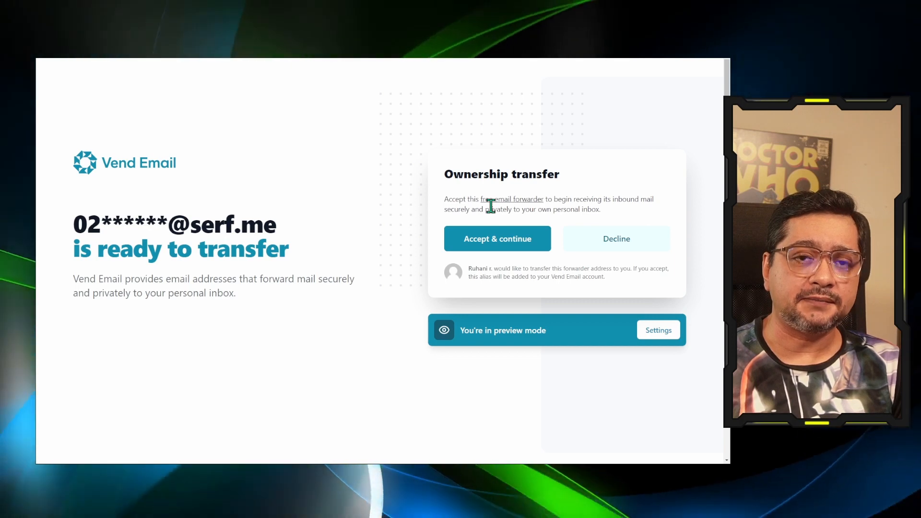
{"action": "mouse_move", "coordinate": [338, 238]}
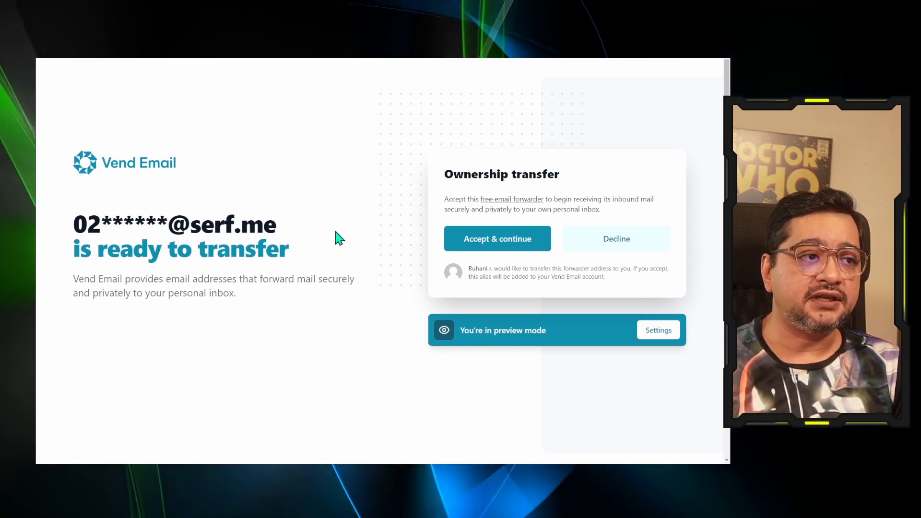
{"action": "mouse_move", "coordinate": [334, 251]}
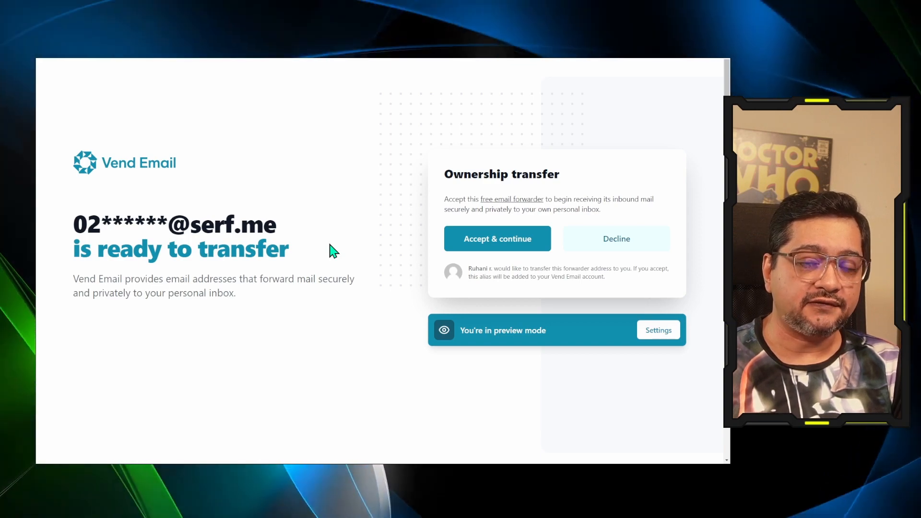
{"action": "mouse_move", "coordinate": [228, 191]}
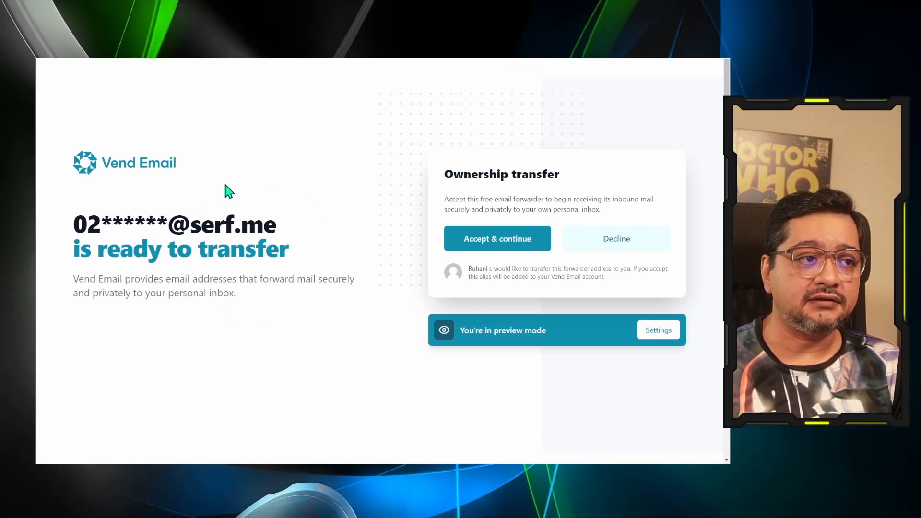
Start a new message from the serf.me forwarder, check the From dropdown, then discard the draft
{"action": "left_click", "coordinate": [497, 239]}
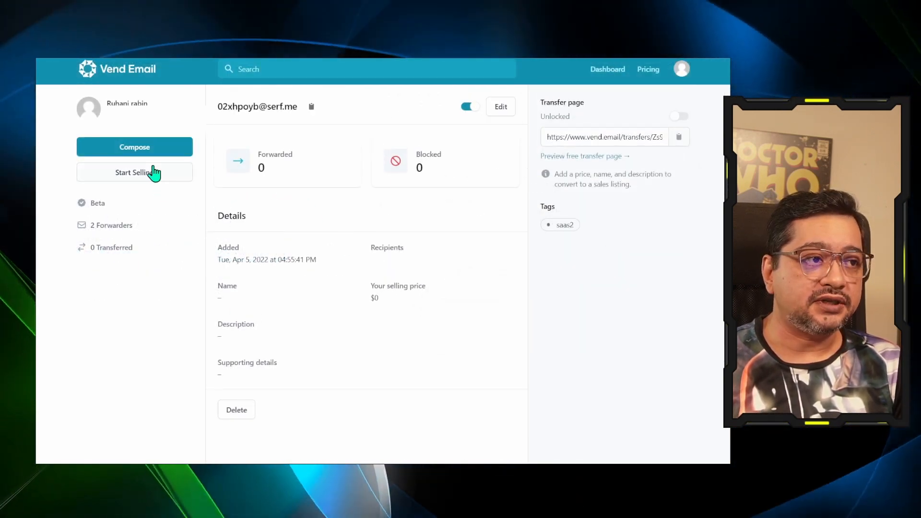
{"action": "left_click", "coordinate": [134, 146]}
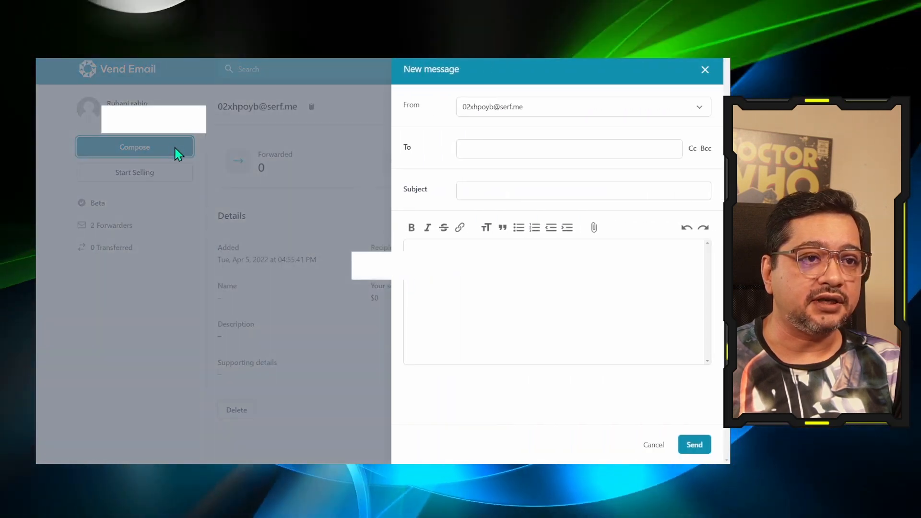
{"action": "left_click", "coordinate": [581, 106]}
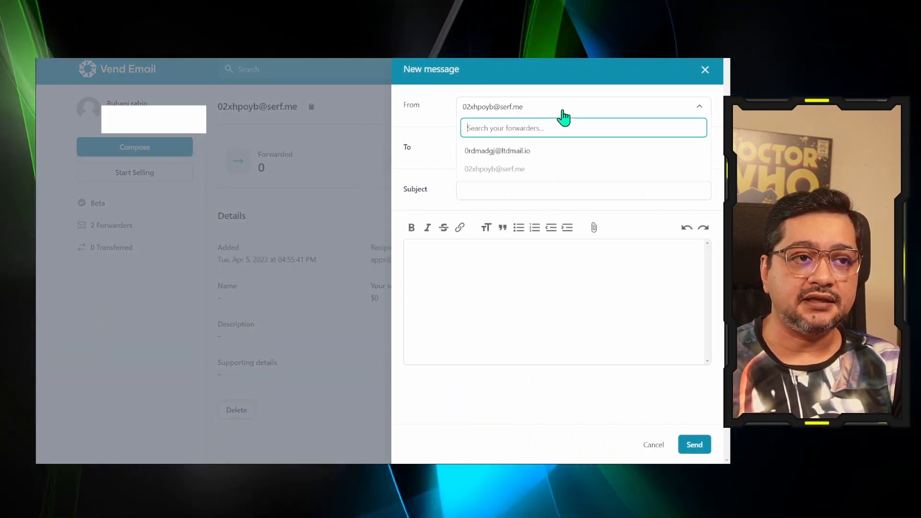
{"action": "left_click", "coordinate": [557, 303]}
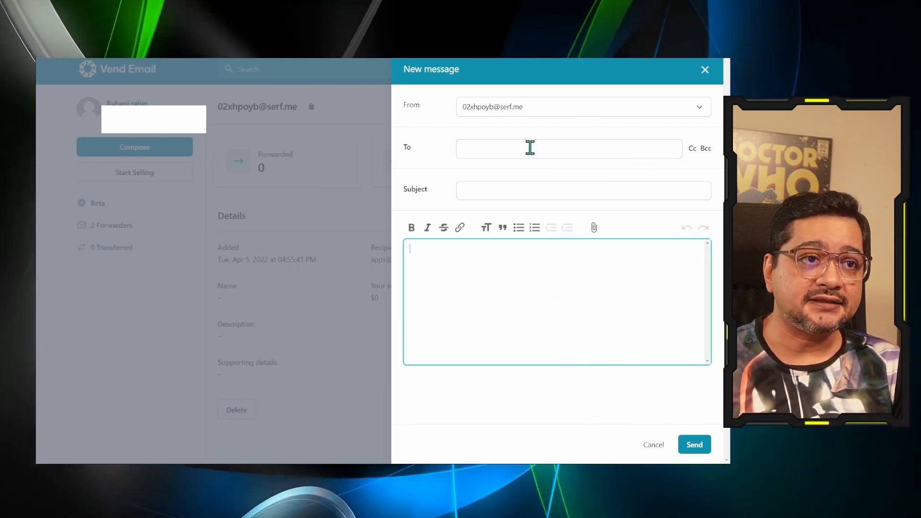
{"action": "mouse_move", "coordinate": [508, 133]}
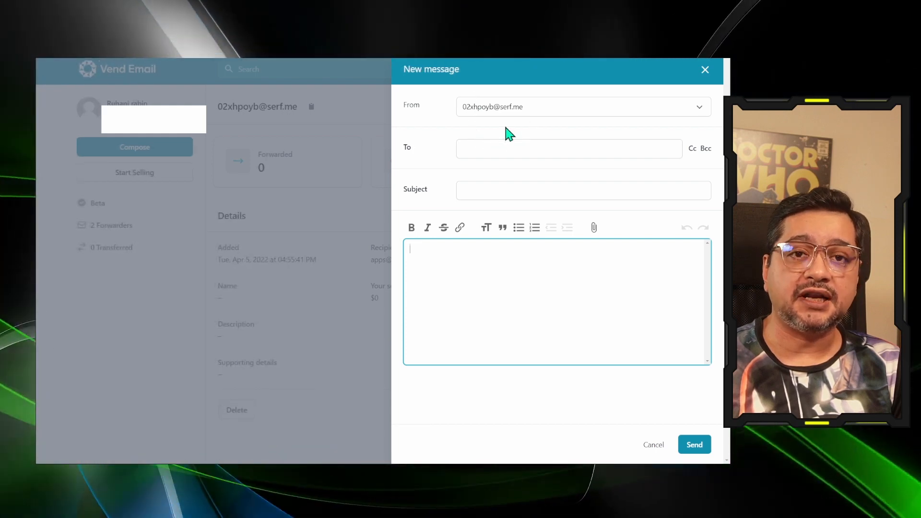
{"action": "left_click", "coordinate": [568, 148]}
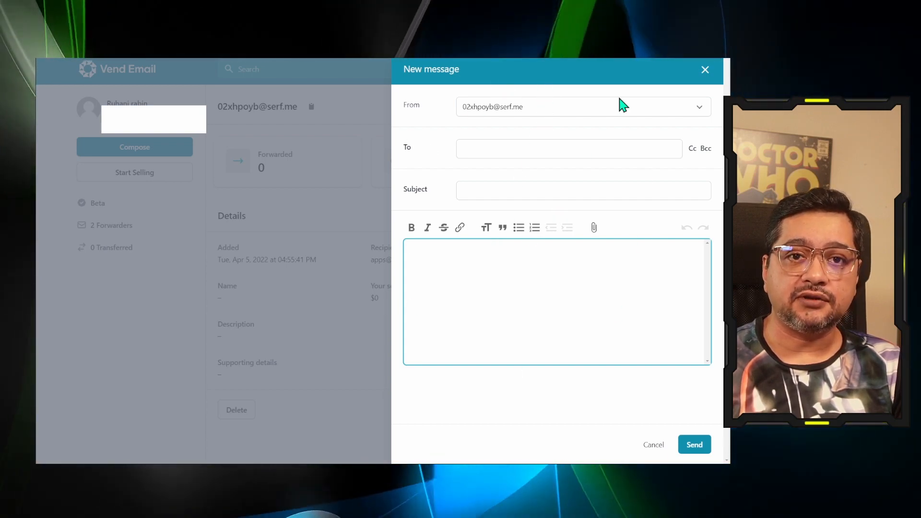
{"action": "left_click", "coordinate": [705, 69]}
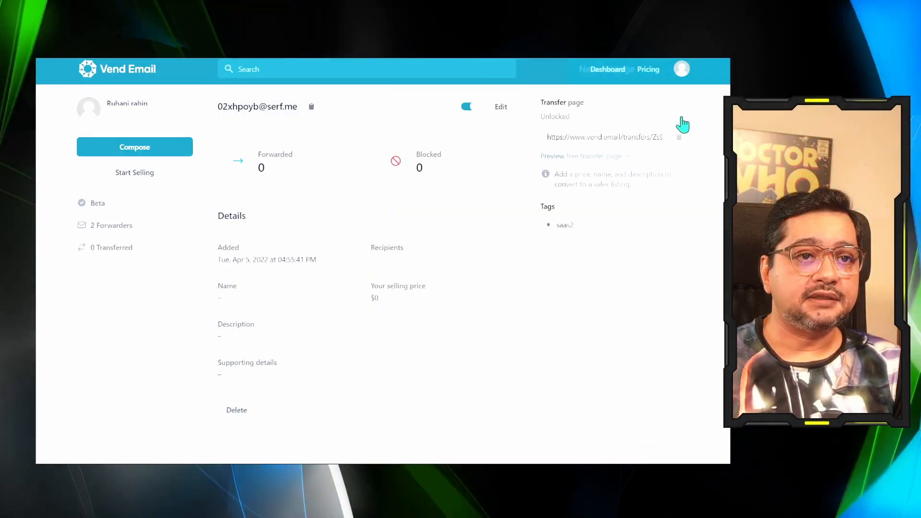
Switch the serf.me transfer page to Locked and return to the Forwarders dashboard
{"action": "left_click", "coordinate": [679, 116]}
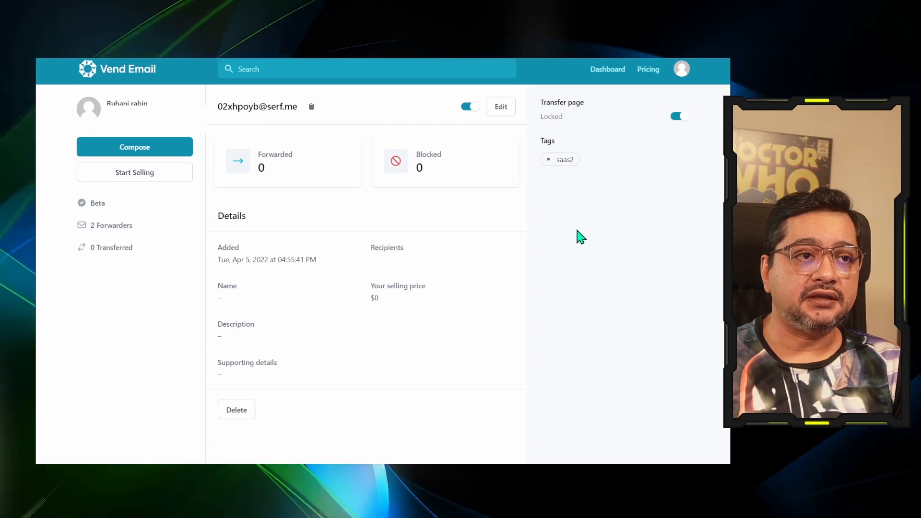
{"action": "mouse_move", "coordinate": [622, 159]}
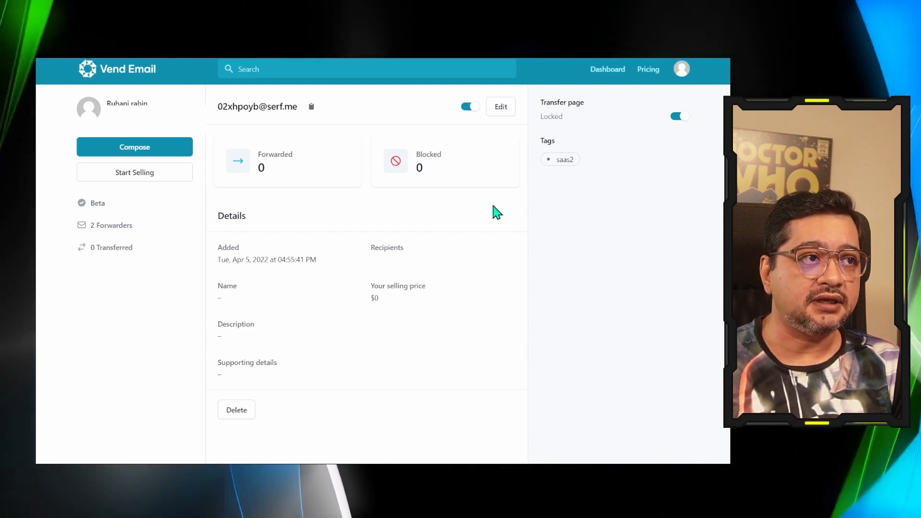
{"action": "mouse_move", "coordinate": [490, 222]}
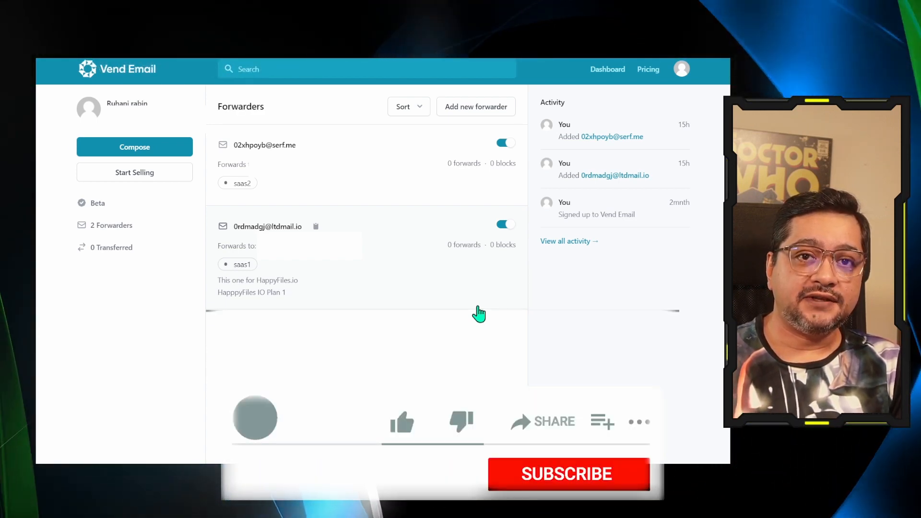
{"action": "left_click", "coordinate": [401, 422]}
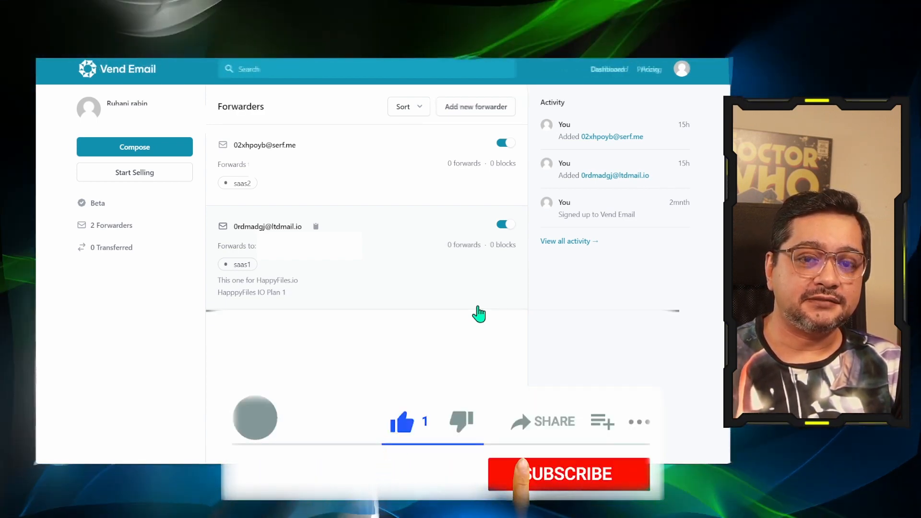